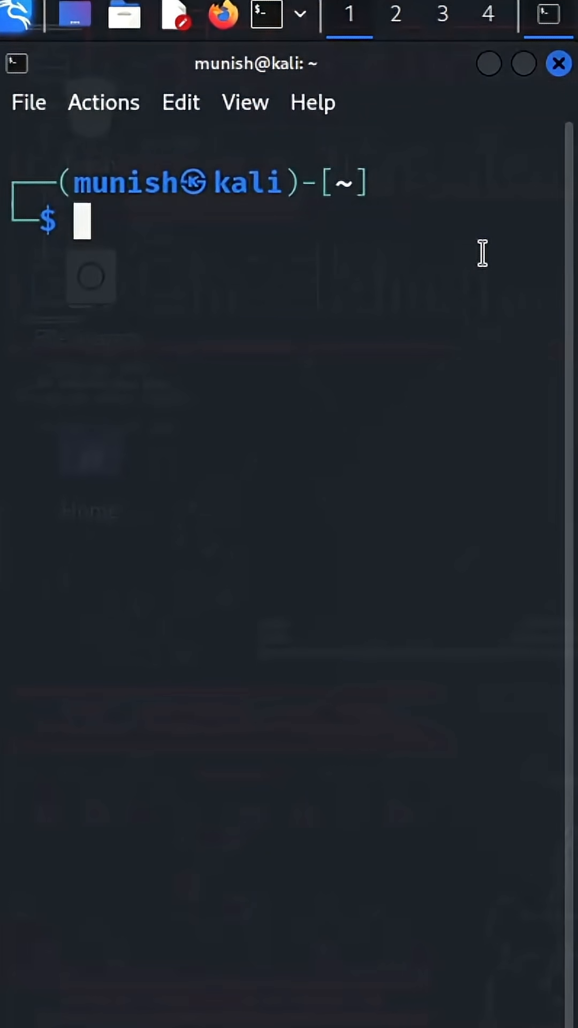
- Run 'sudo ss -tuln' to list the listening TCP and UDP ports
{"action": "type", "text": "sudo ss -tuln"}
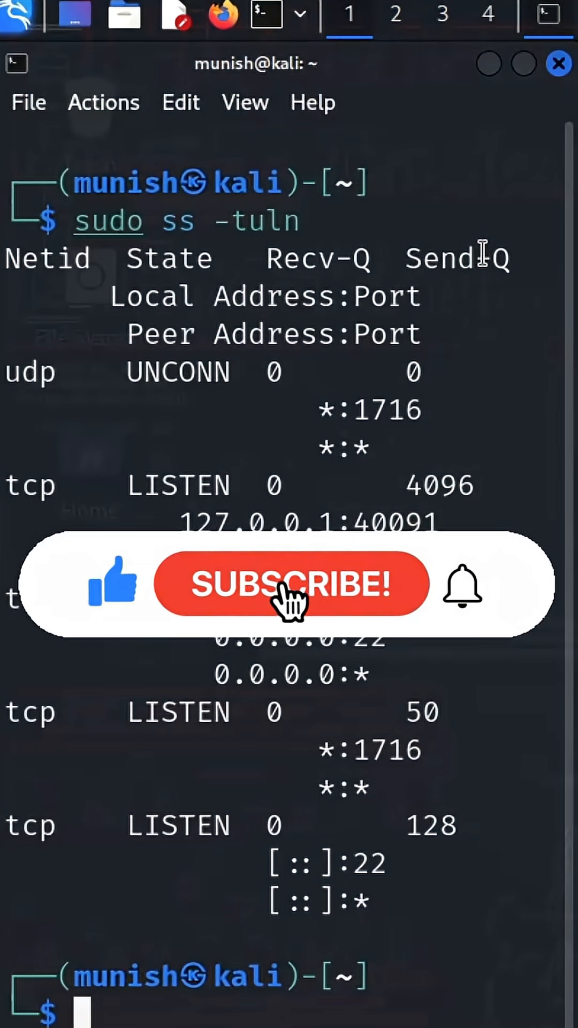
{"action": "left_click", "coordinate": [291, 584]}
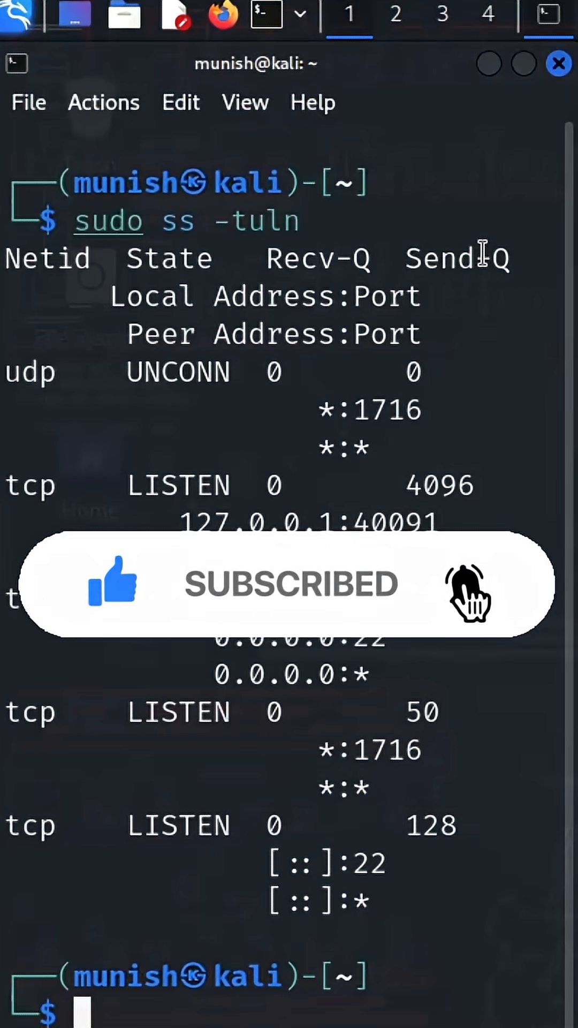